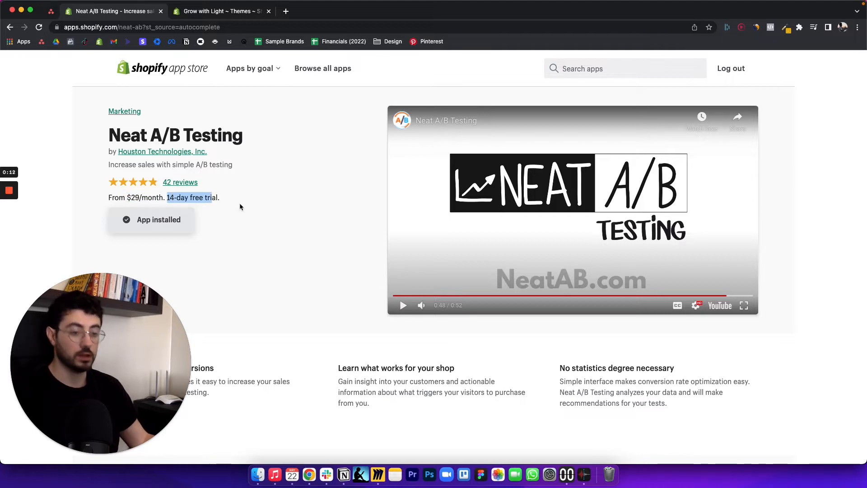
mouse_move(327, 228)
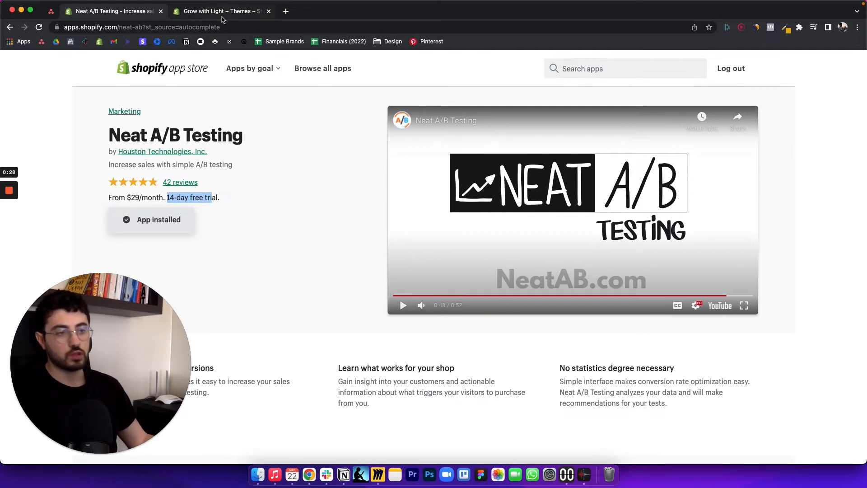
Customize the Copy of Debut theme from the Theme library
left_click(220, 11)
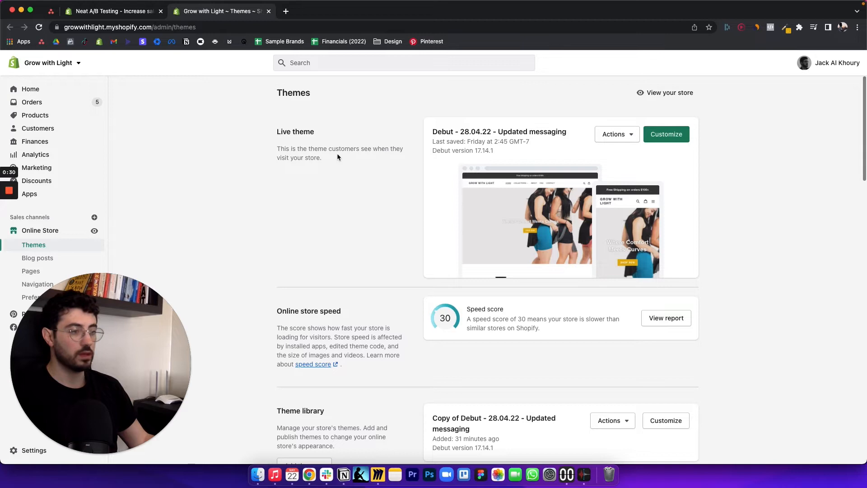
mouse_move(470, 327)
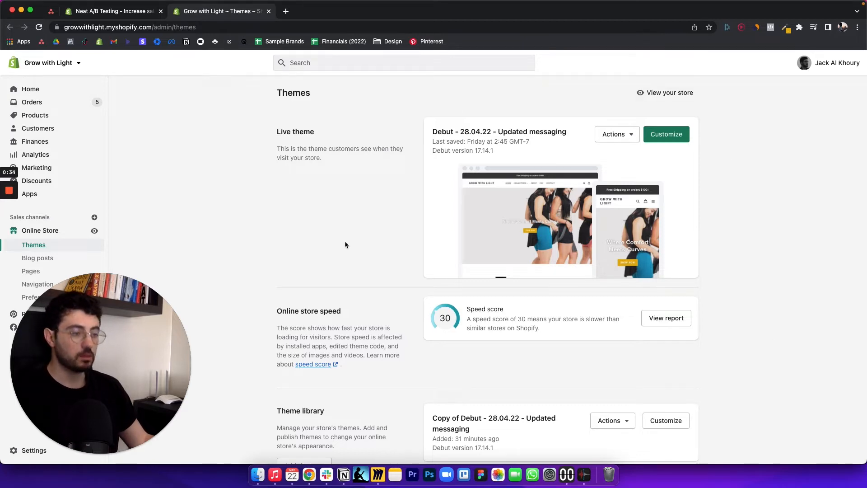
mouse_move(616, 139)
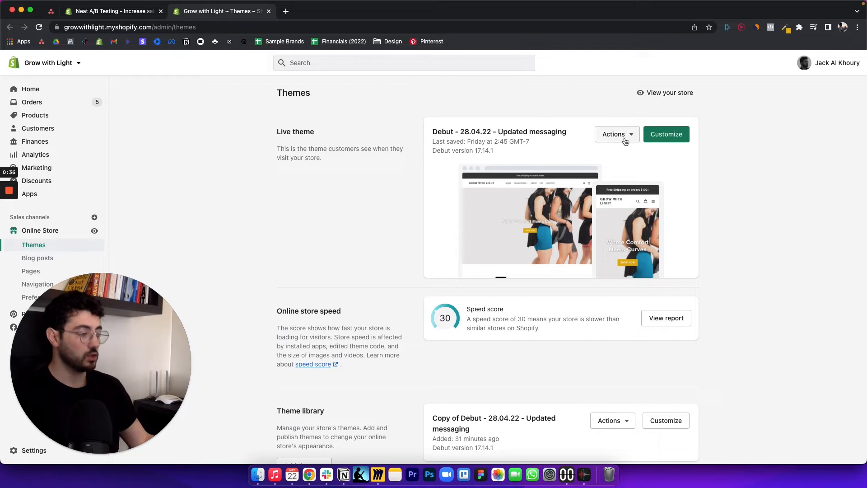
left_click(615, 134)
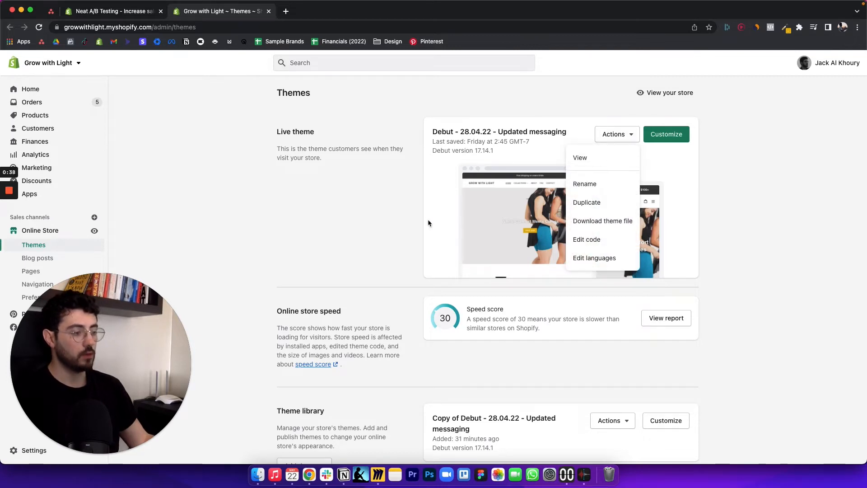
scroll("down", 3)
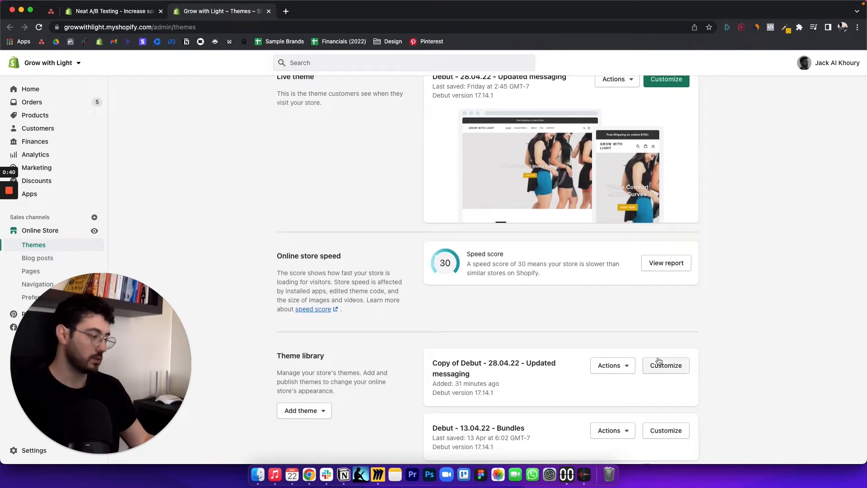
left_click(666, 366)
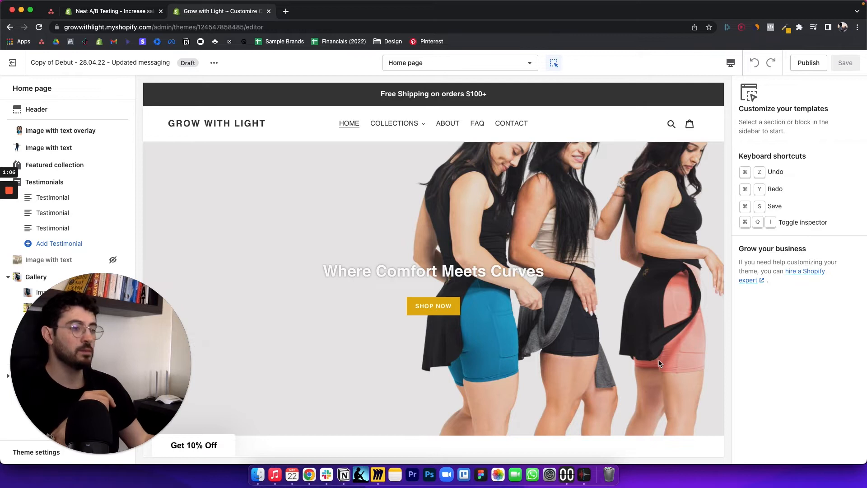
left_click(61, 130)
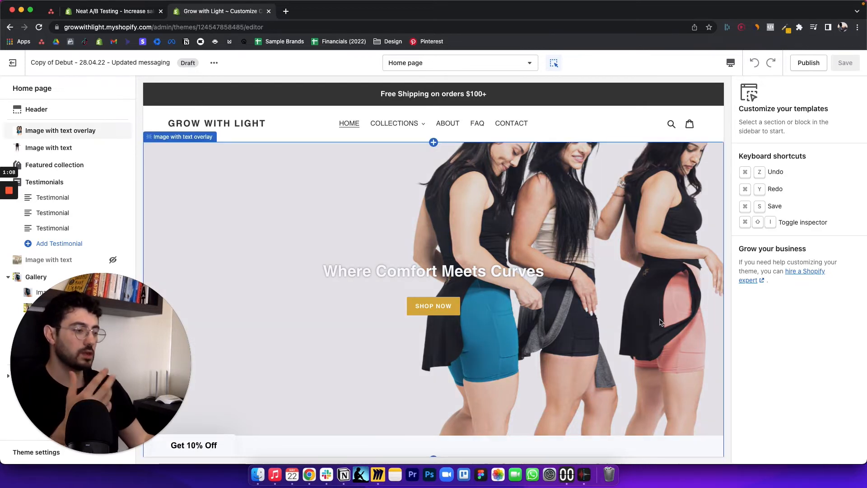
scroll("down", 3)
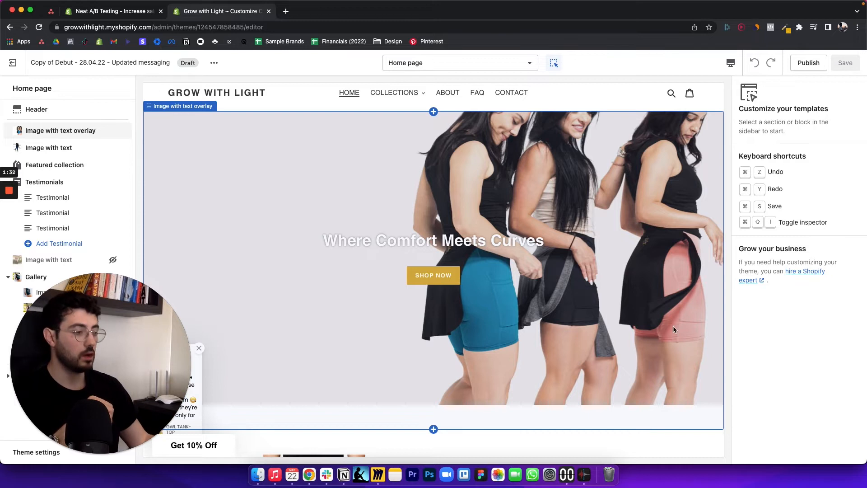
scroll("down", 3)
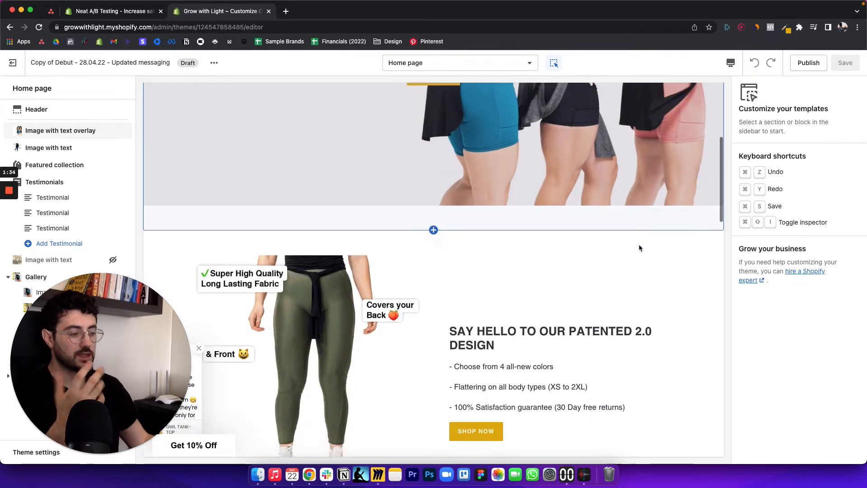
scroll("down", 3)
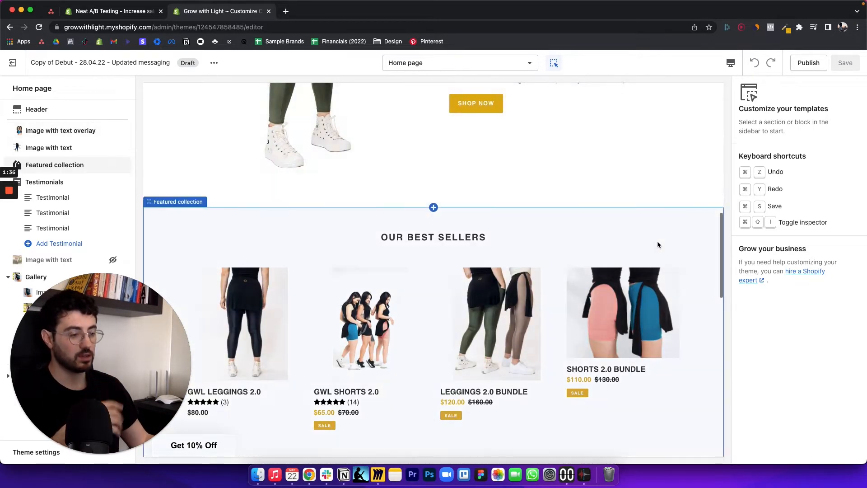
scroll("down", 3)
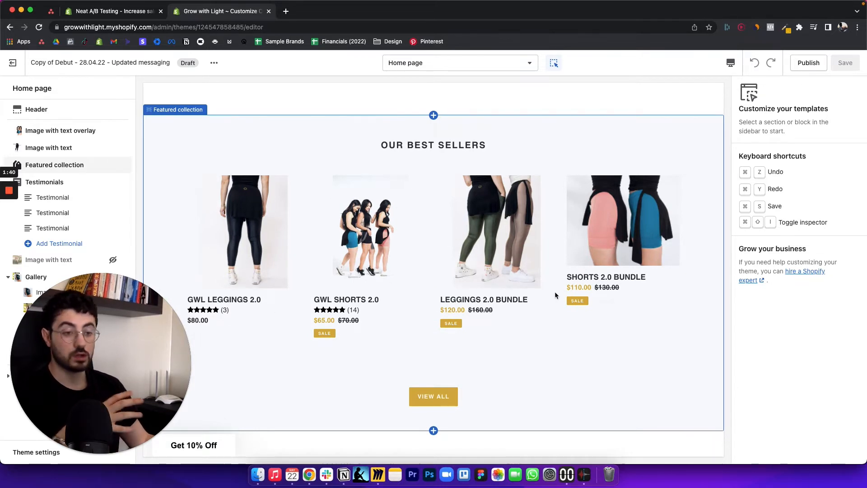
scroll("down", 3)
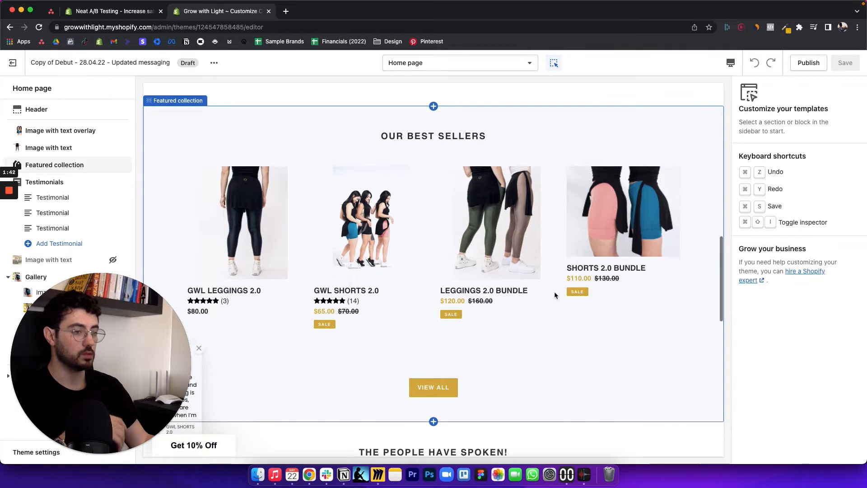
scroll("down", 3)
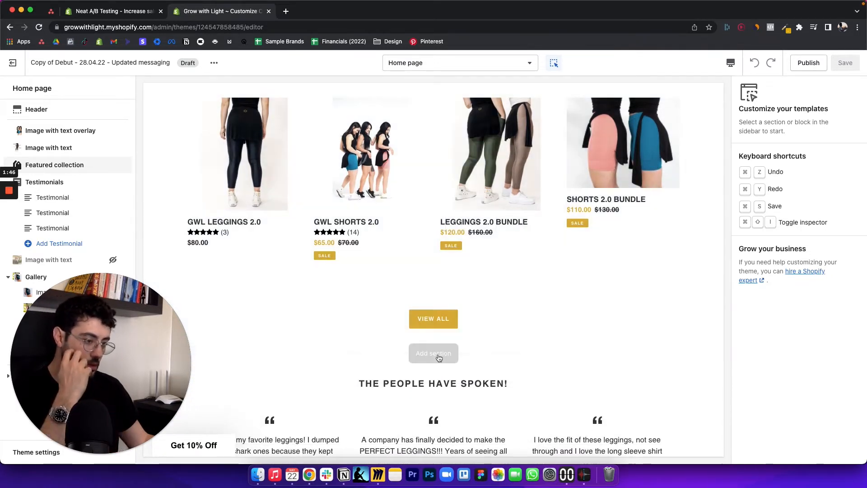
Add a Featured collection section below best sellers showing the ALL PRODUCTS collection
left_click(433, 353)
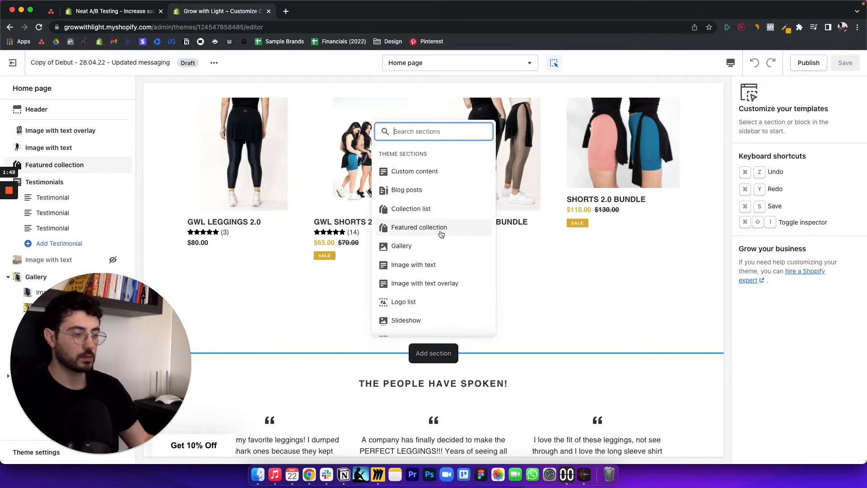
left_click(419, 227)
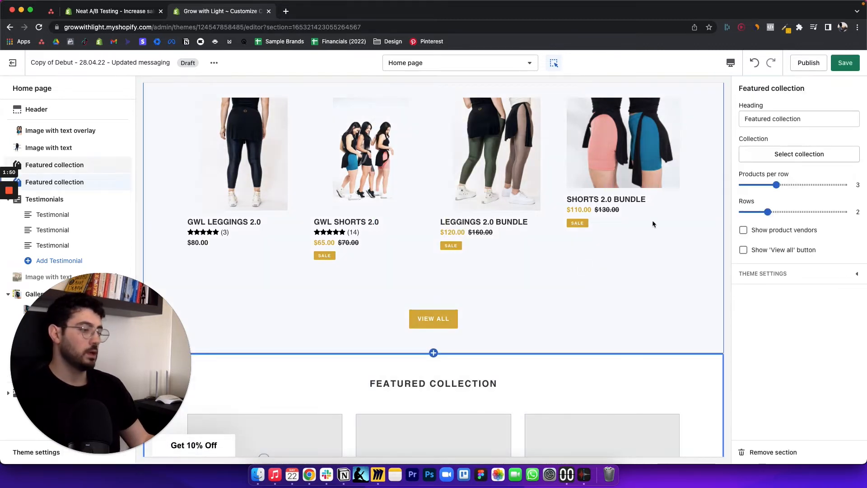
left_click(798, 118)
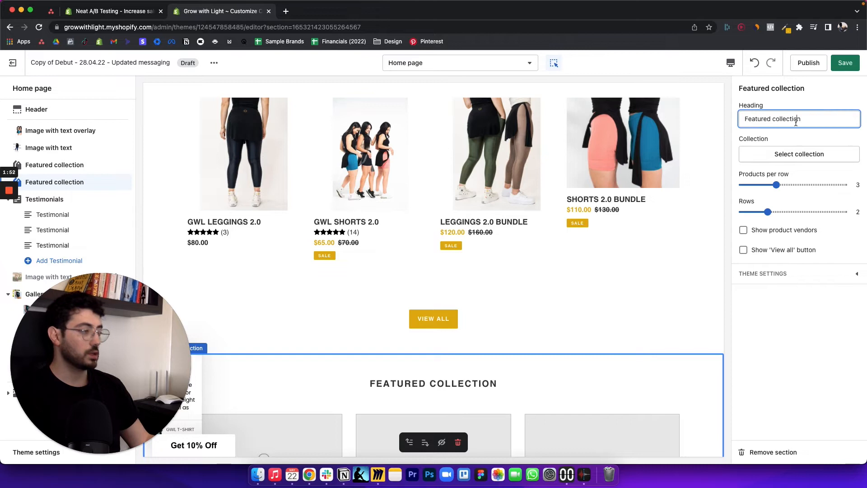
left_click(798, 154)
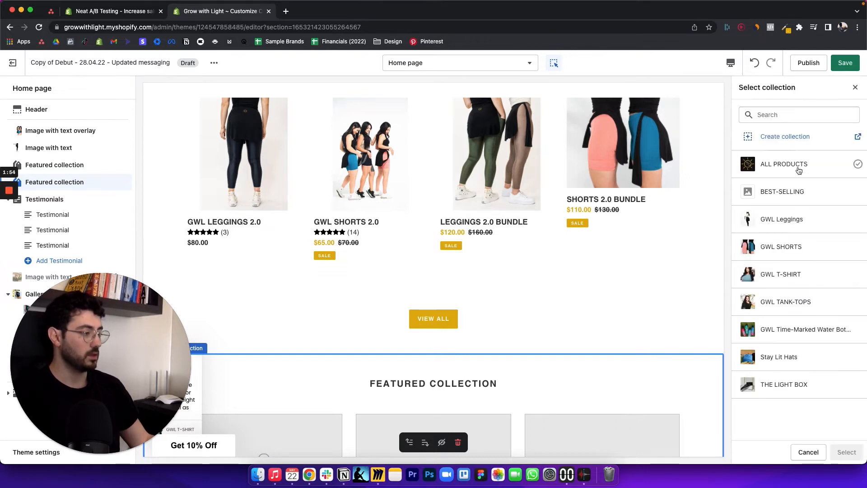
left_click(780, 246)
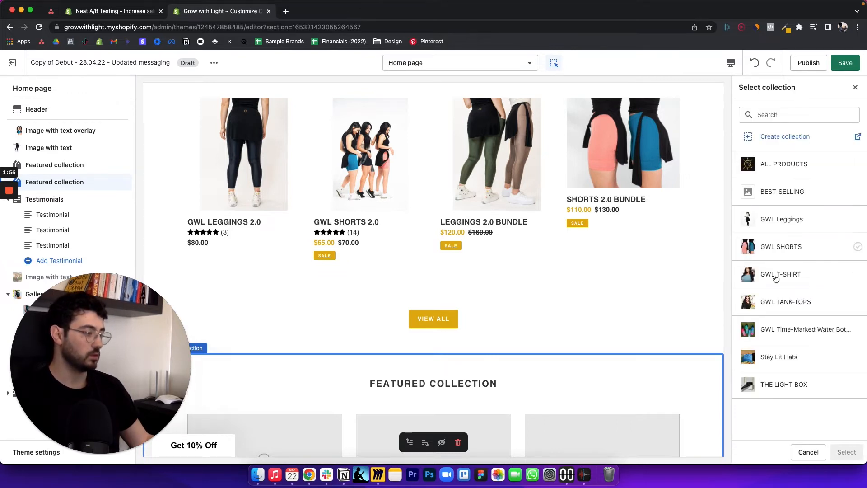
left_click(784, 164)
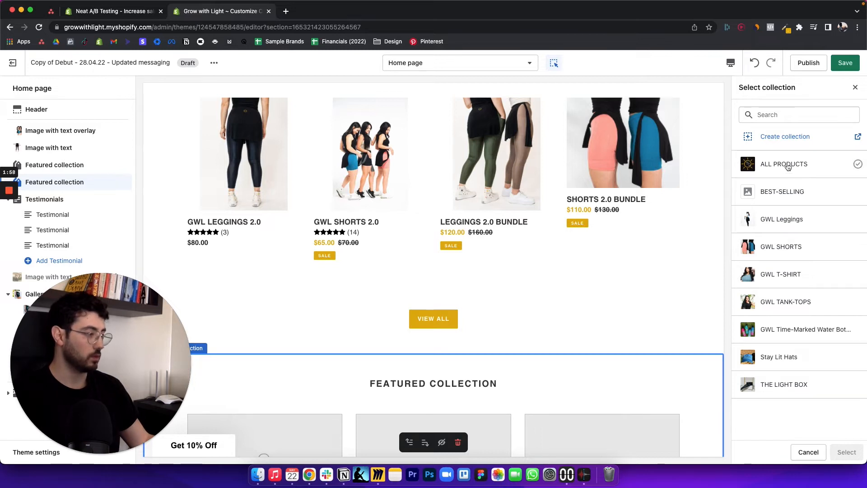
left_click(785, 163)
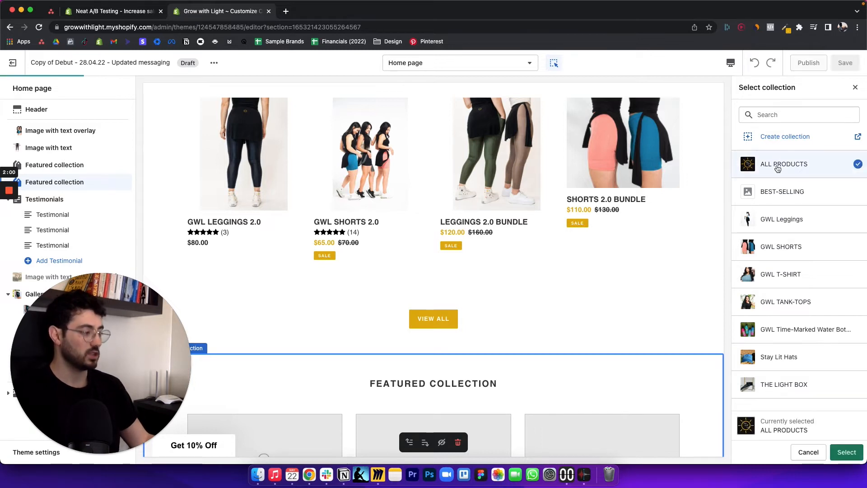
left_click(846, 452)
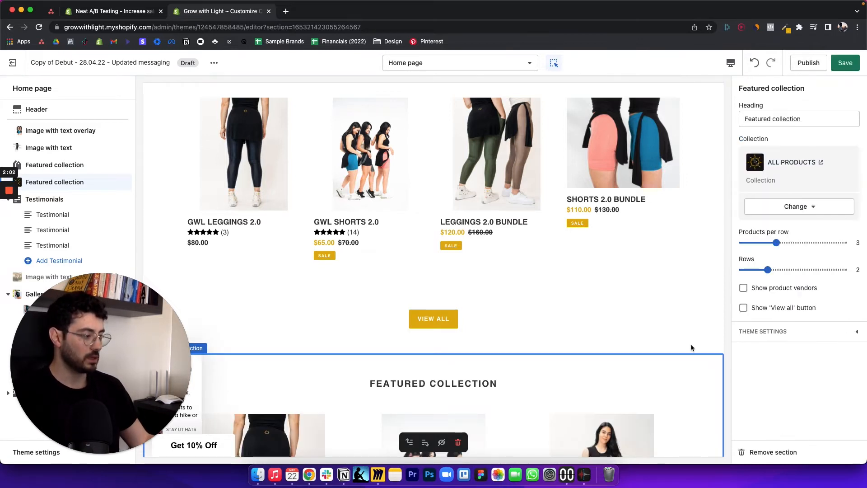
Reduce the new section to 1 row and go to the Neat A/B Testing app
left_click_drag(769, 269, 742, 269)
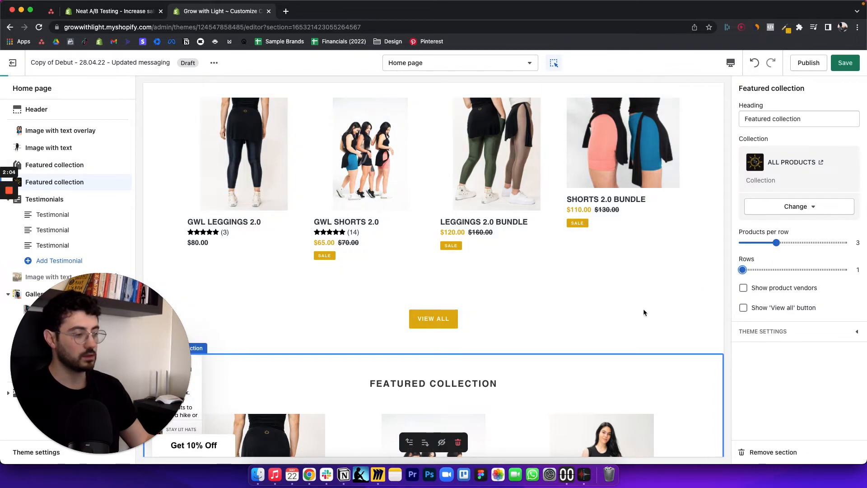
scroll("down", 3)
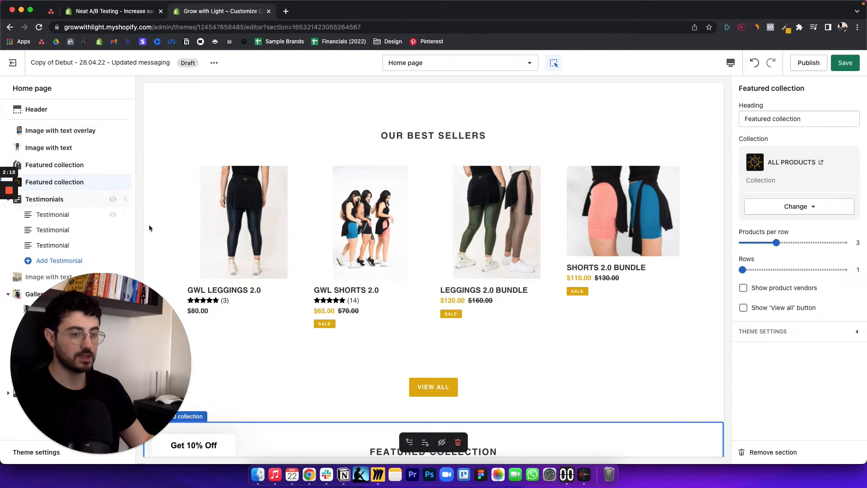
left_click(844, 63)
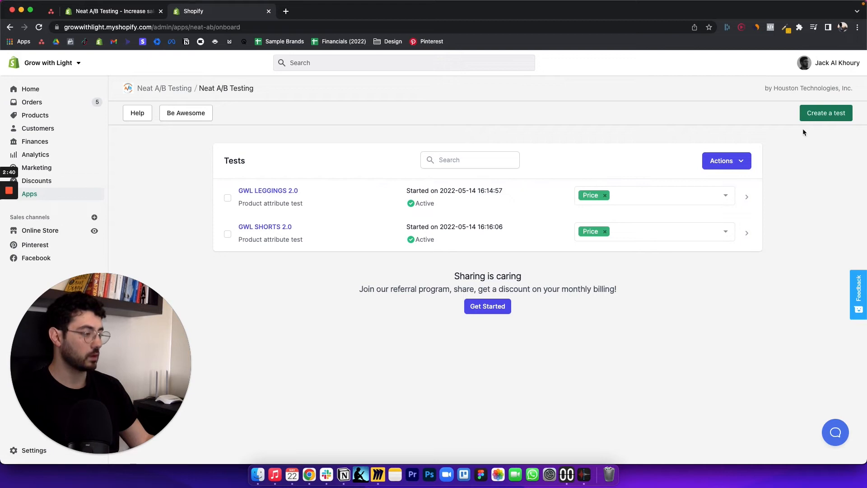
Create a Homepage Test named 'bundles vs best sellers'
left_click(826, 113)
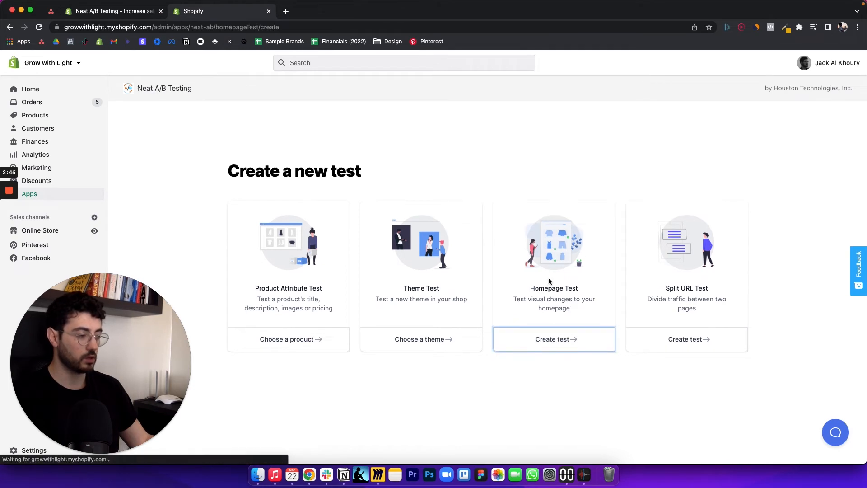
left_click(554, 339)
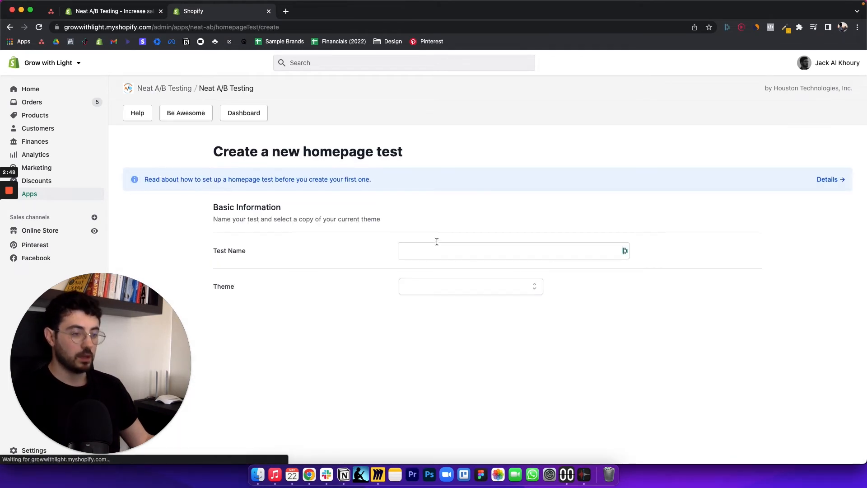
type("b")
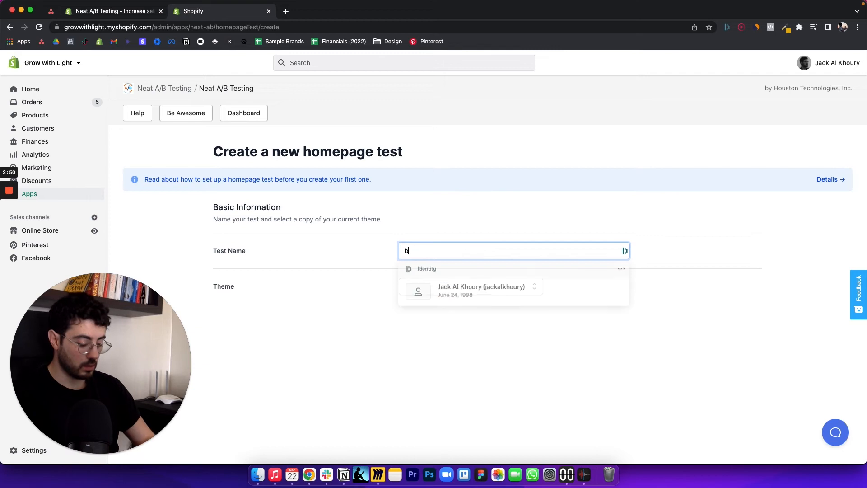
type("undles vs be")
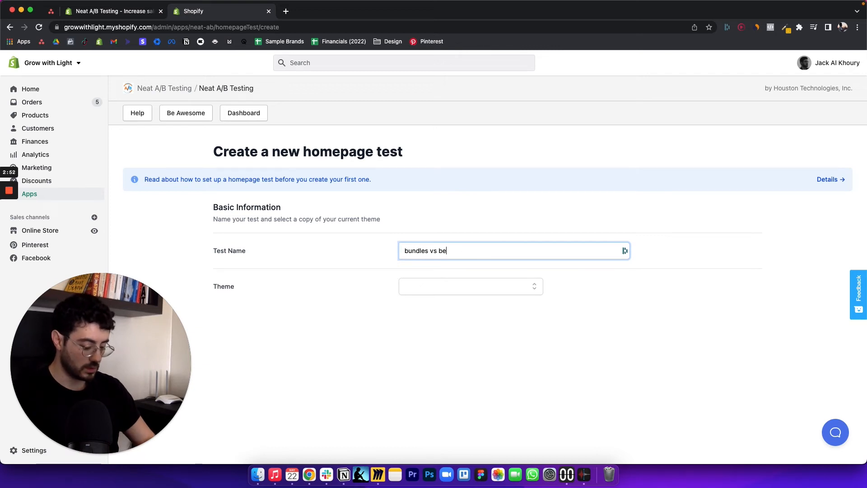
type("st sellers")
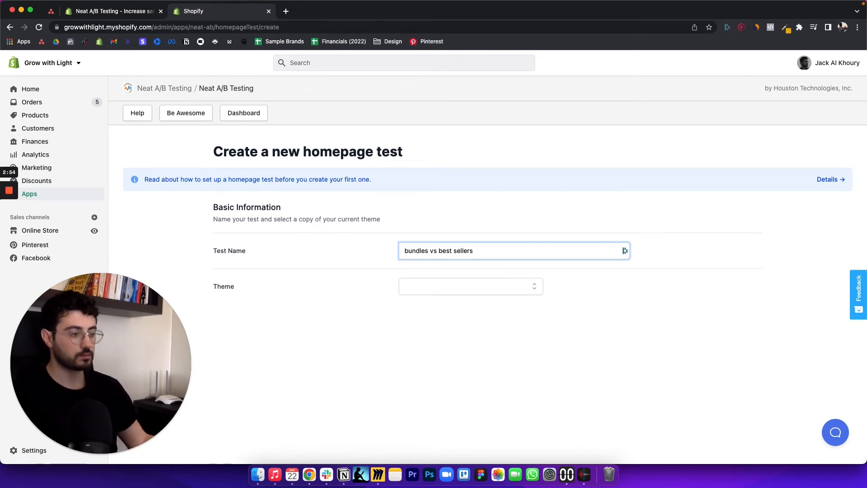
left_click(470, 287)
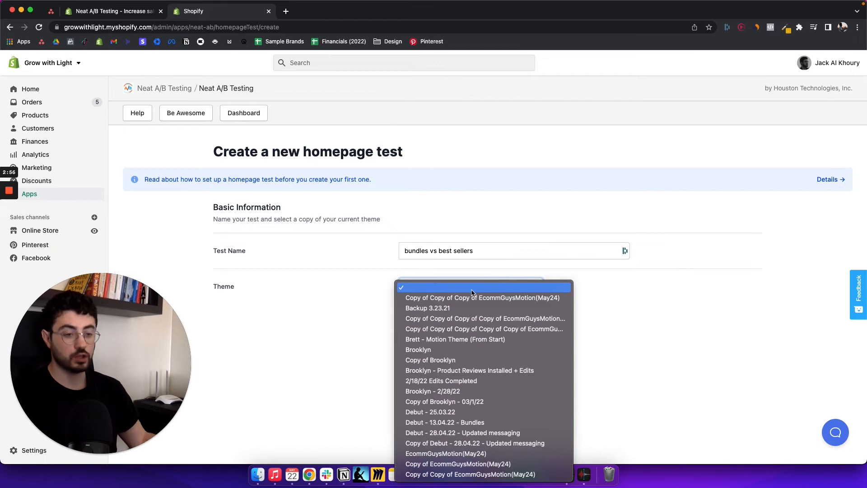
mouse_move(486, 309)
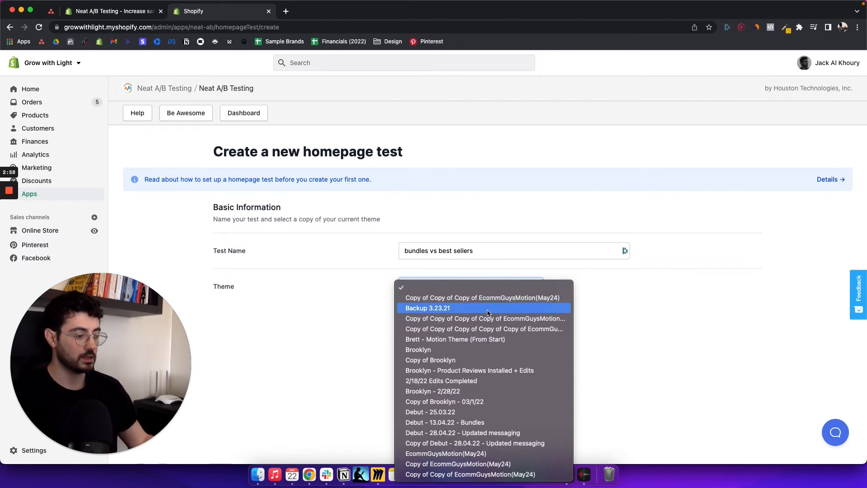
mouse_move(485, 443)
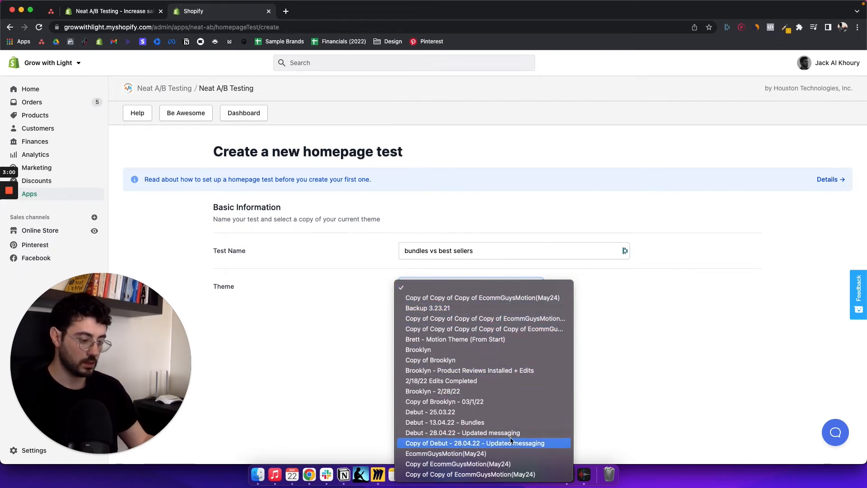
Use the Copy of Debut - 28.04.22 - Updated messaging theme, ticking Featured collection and OUR BEST SELLERS
left_click(474, 442)
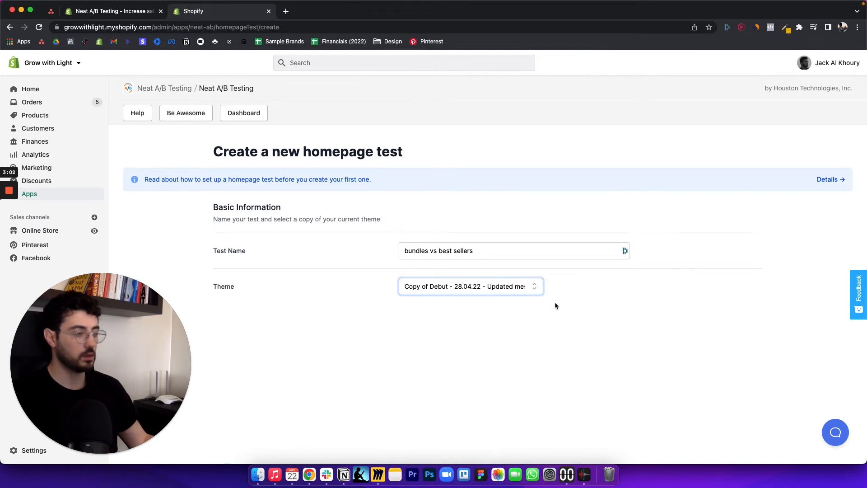
scroll("down", 3)
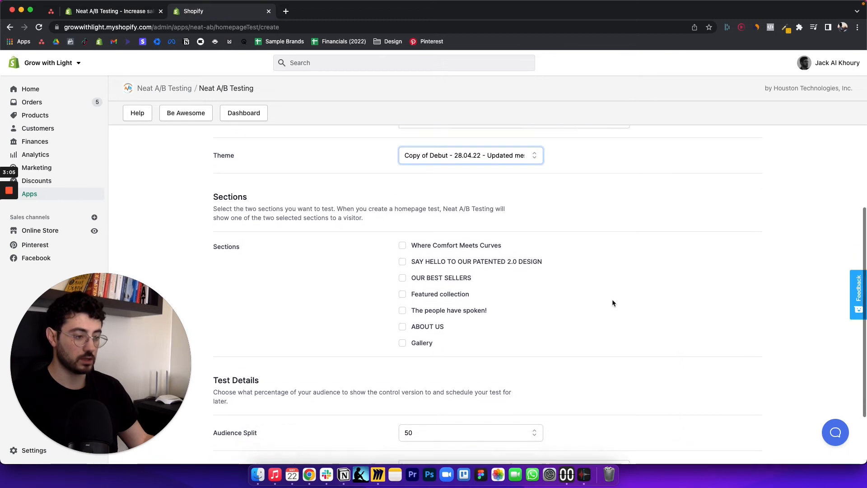
scroll("down", 3)
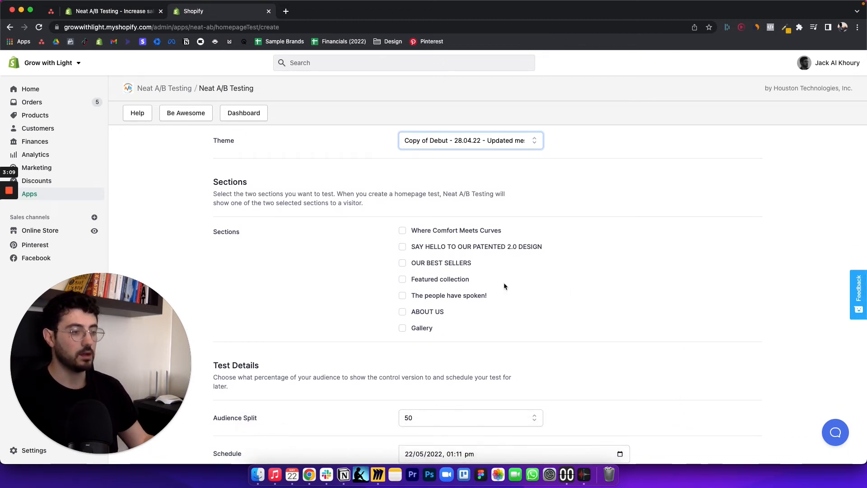
left_click(402, 279)
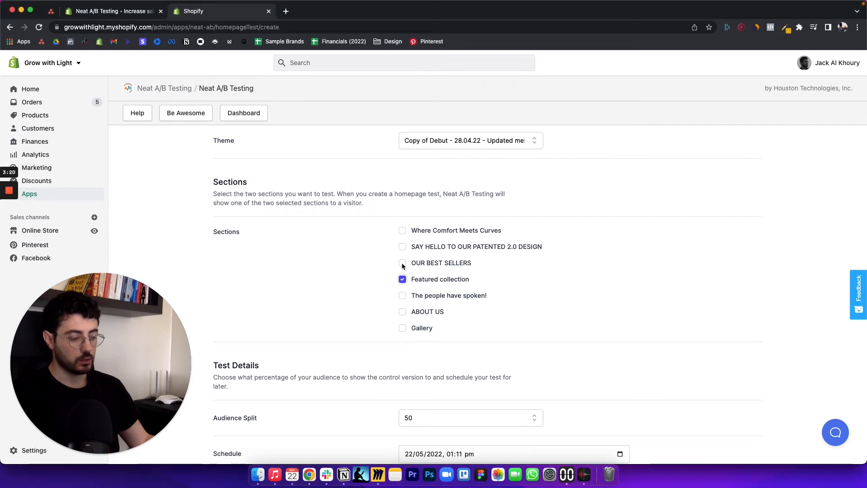
left_click(402, 262)
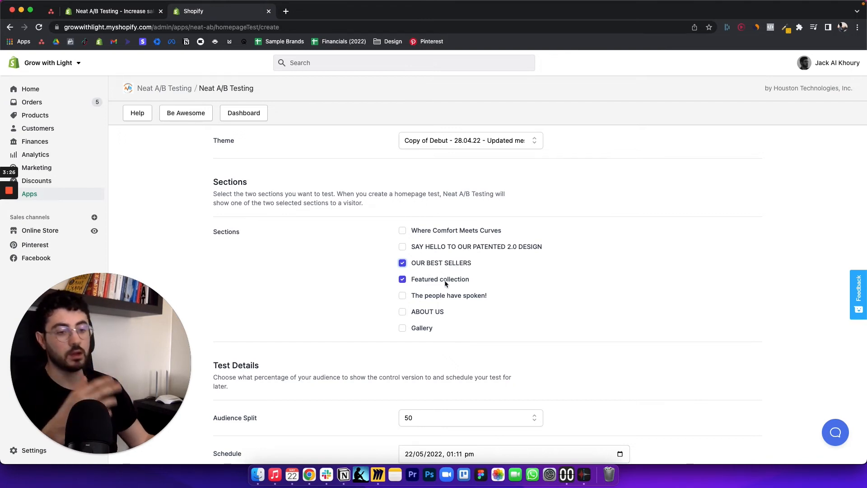
mouse_move(512, 292)
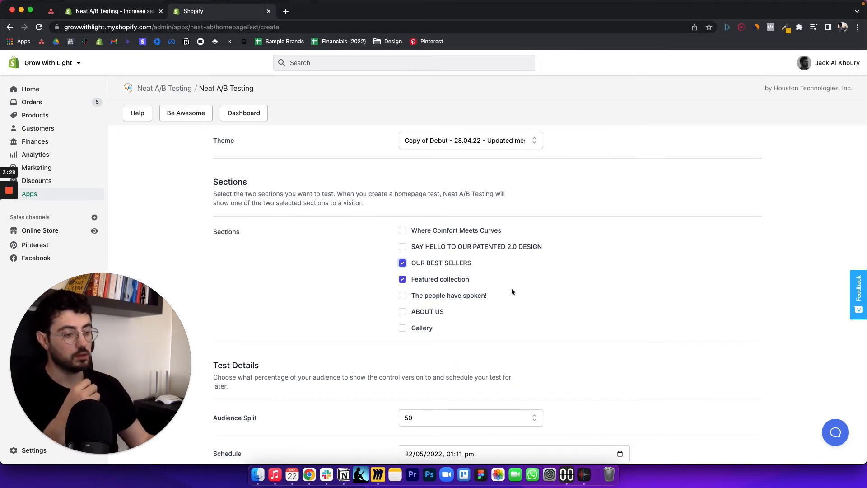
scroll("down", 3)
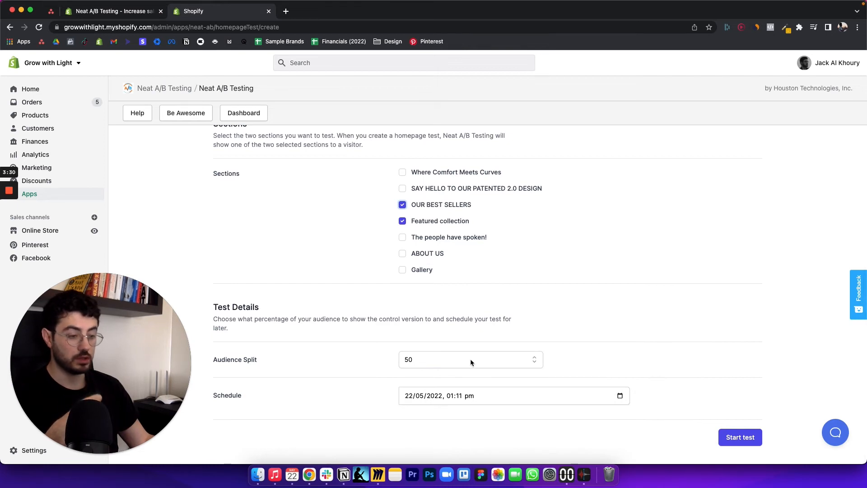
left_click(470, 359)
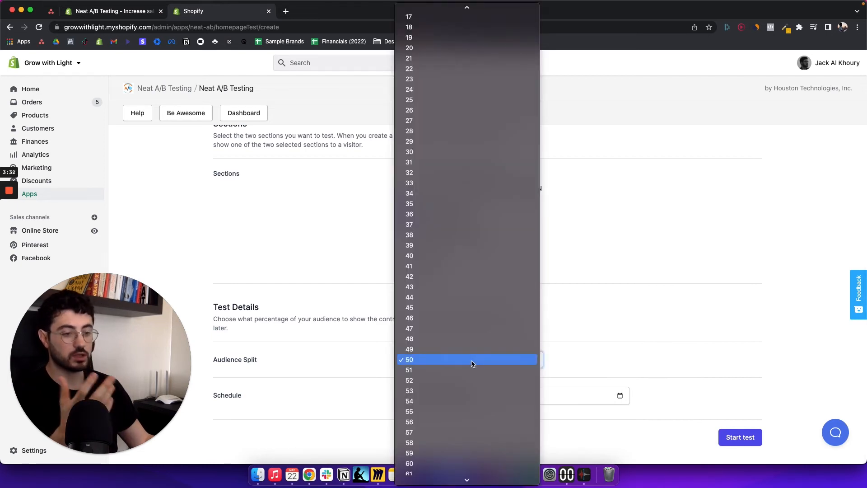